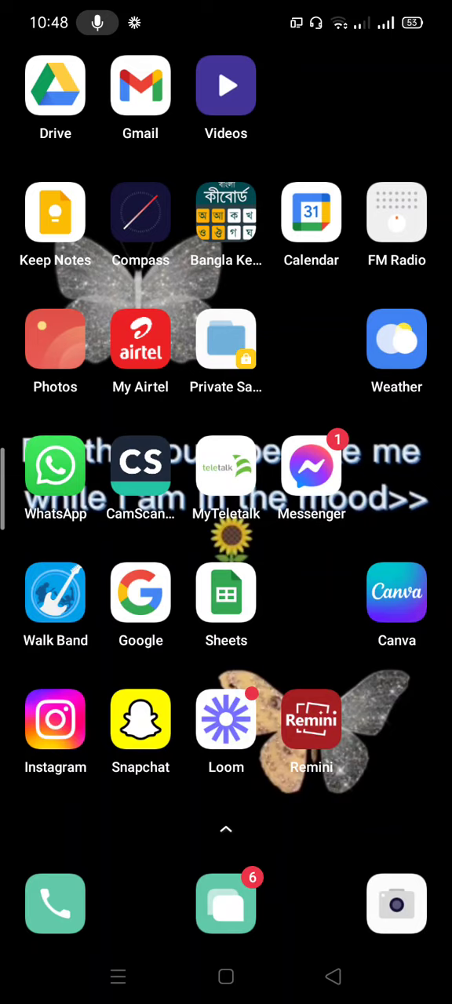
# - Launch Snapchat from the Android home screen to reach the camera view
pyautogui.click(140, 720)
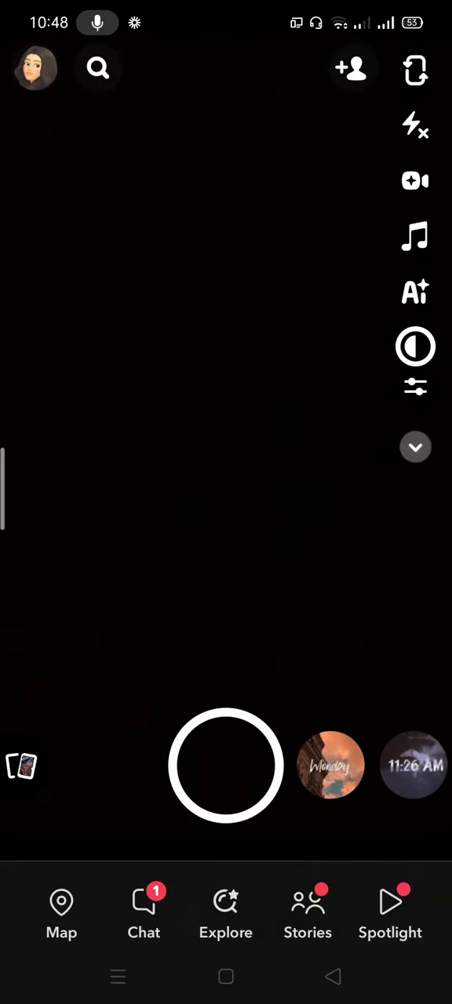
# - Go from the profile into Settings and scroll down to My Data
pyautogui.click(36, 68)
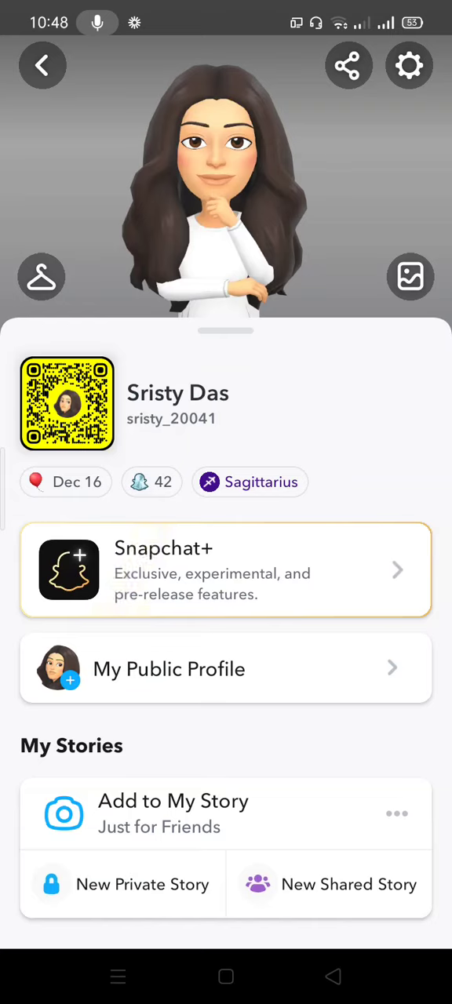
pyautogui.click(409, 65)
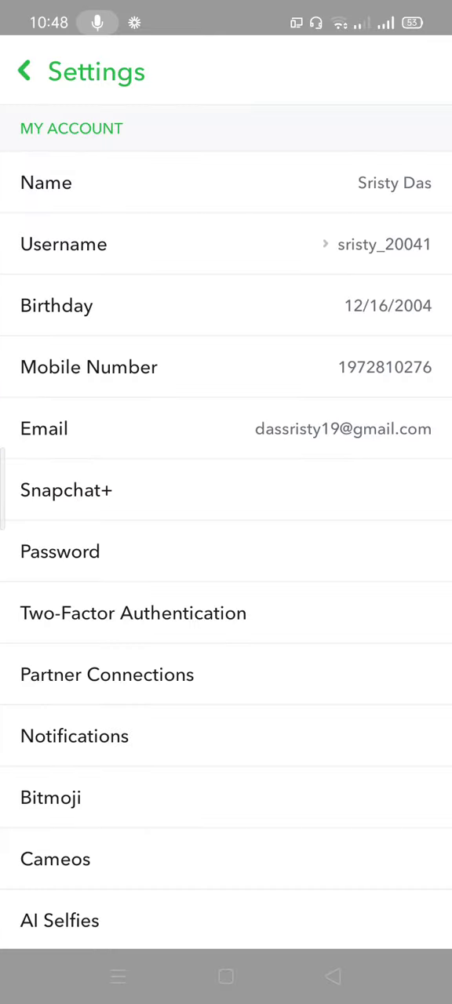
pyautogui.scroll(-3)
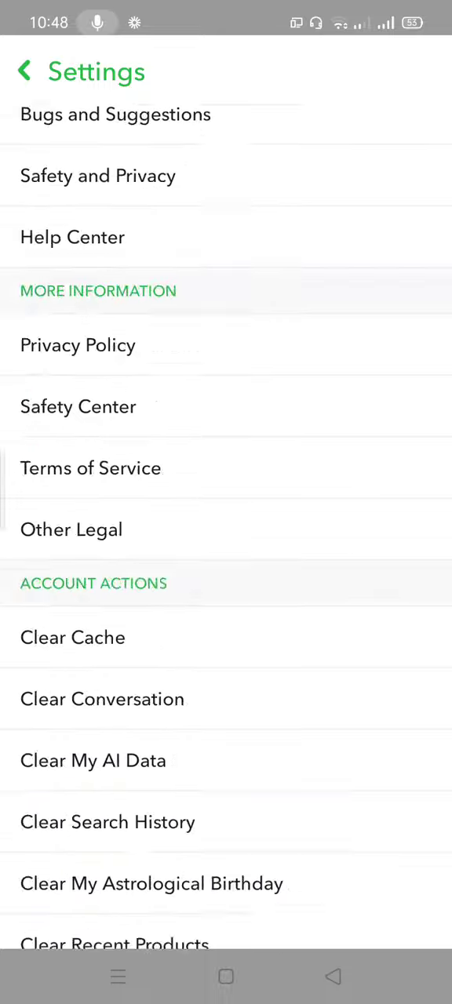
pyautogui.scroll(-3)
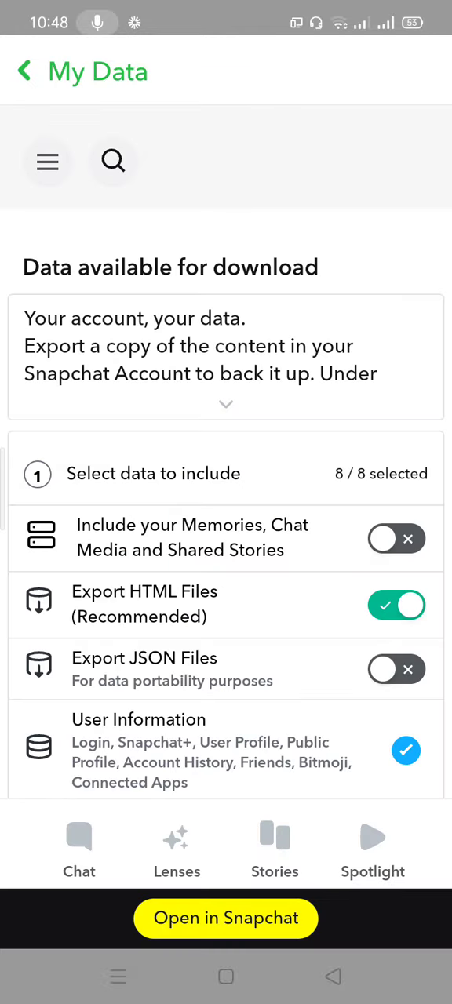
# - Confirm all eight data categories are checked (8/8) and continue to the date-range step
pyautogui.scroll(-3)
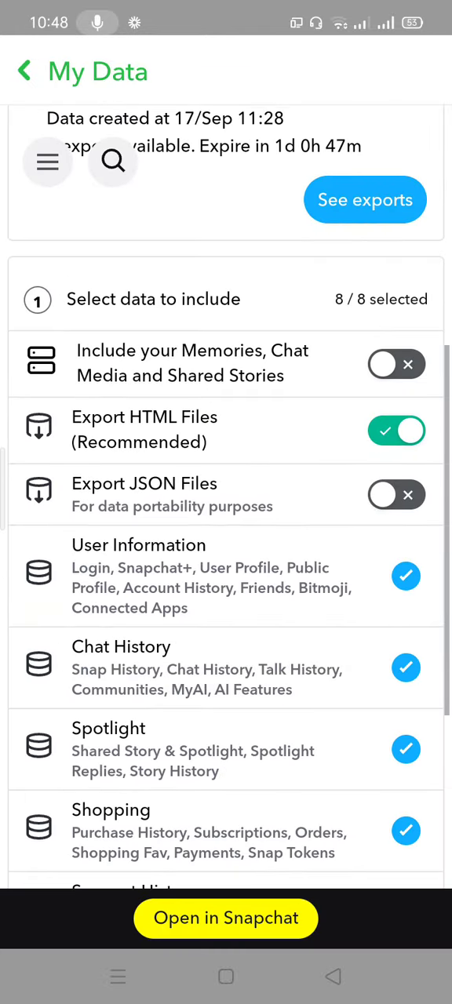
pyautogui.scroll(-3)
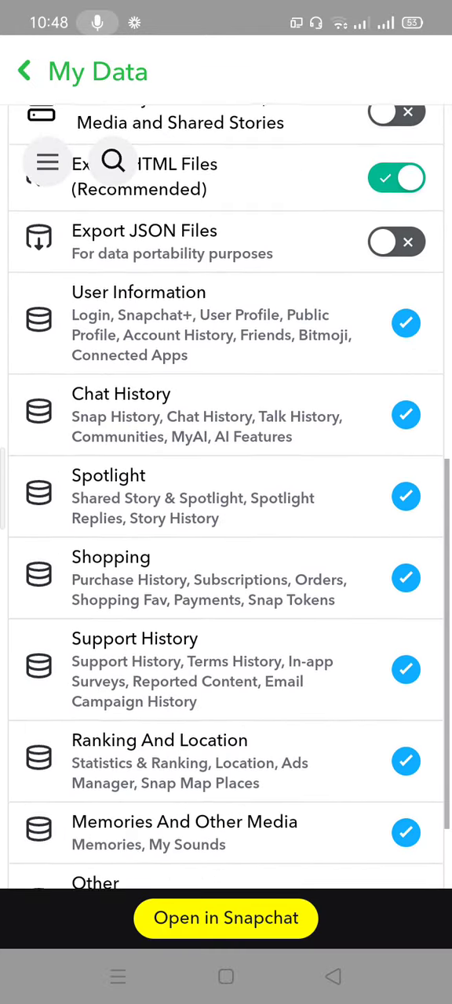
pyautogui.scroll(-3)
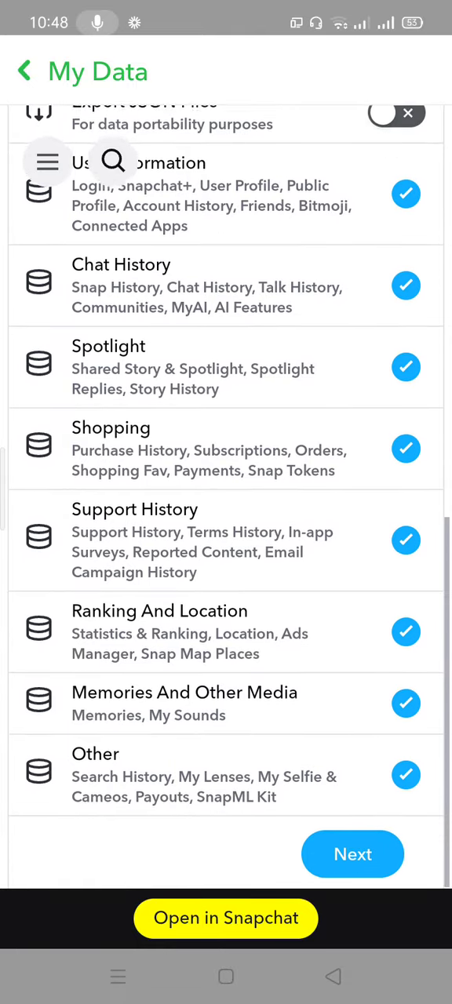
pyautogui.scroll(-3)
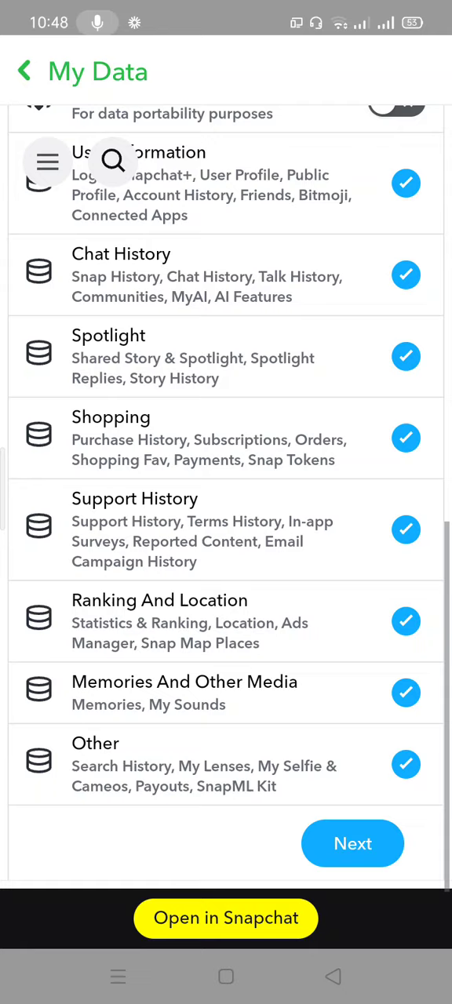
pyautogui.scroll(-3)
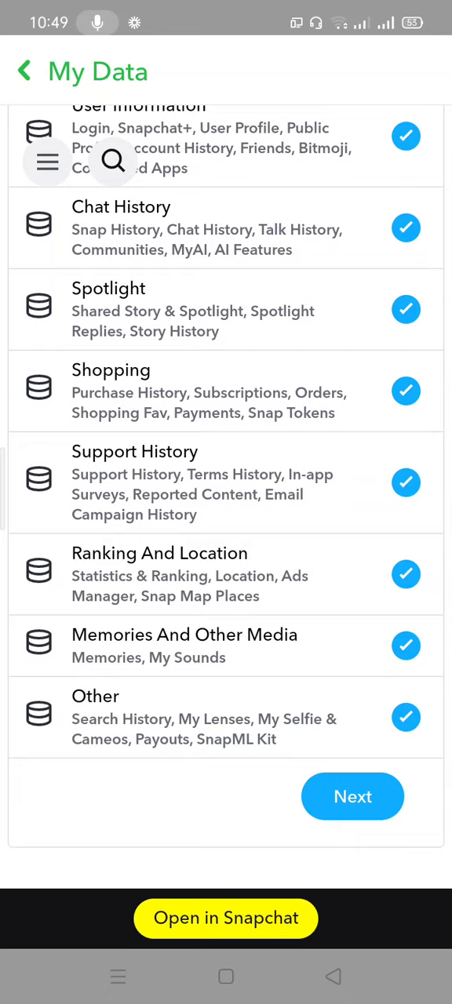
pyautogui.click(352, 796)
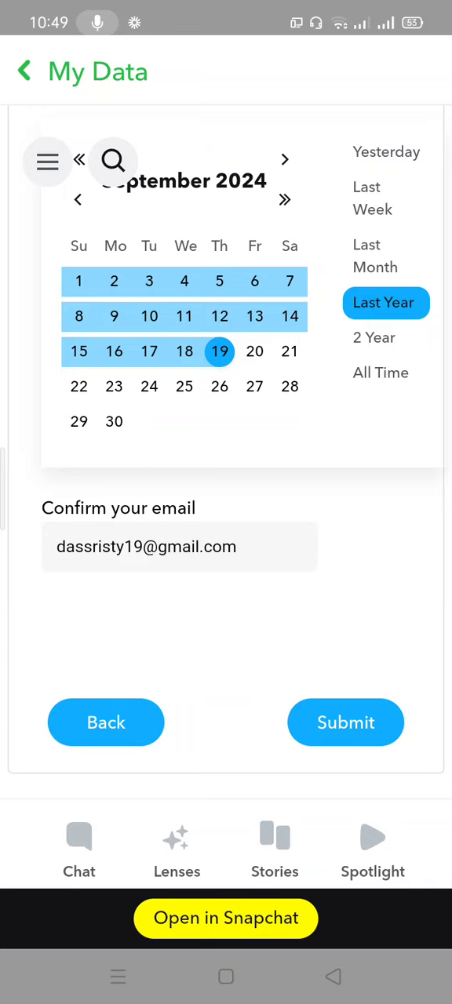
# - Submit the Last Year data export request with the confirmed email
pyautogui.click(345, 722)
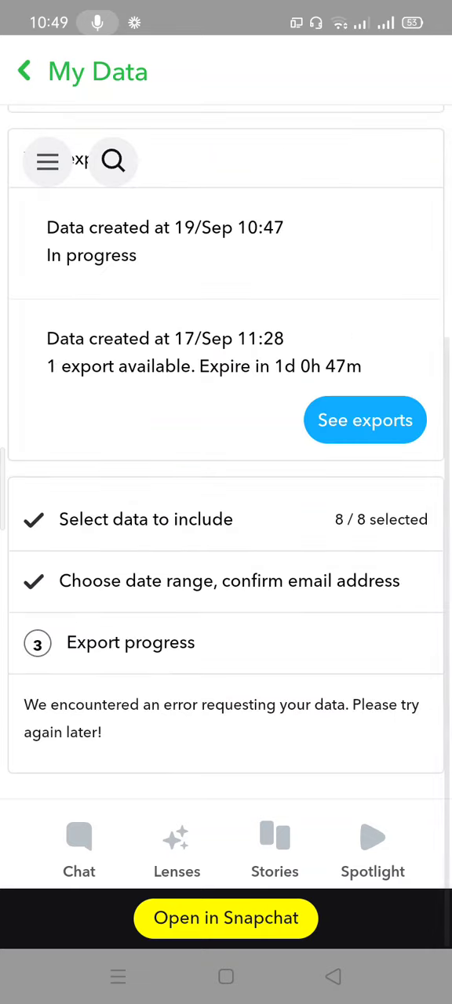